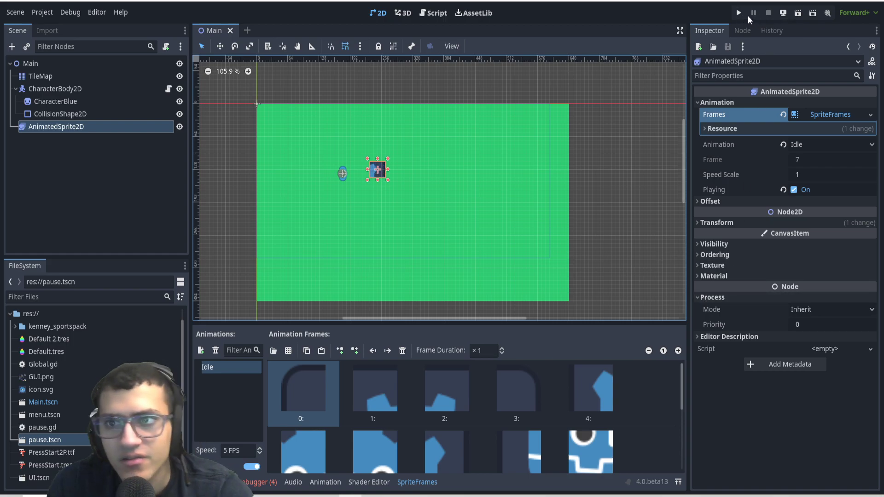
Step: Test-run and stop the game, show the SpriteFrames panel, and list the Process Mode options
left_click(738, 13)
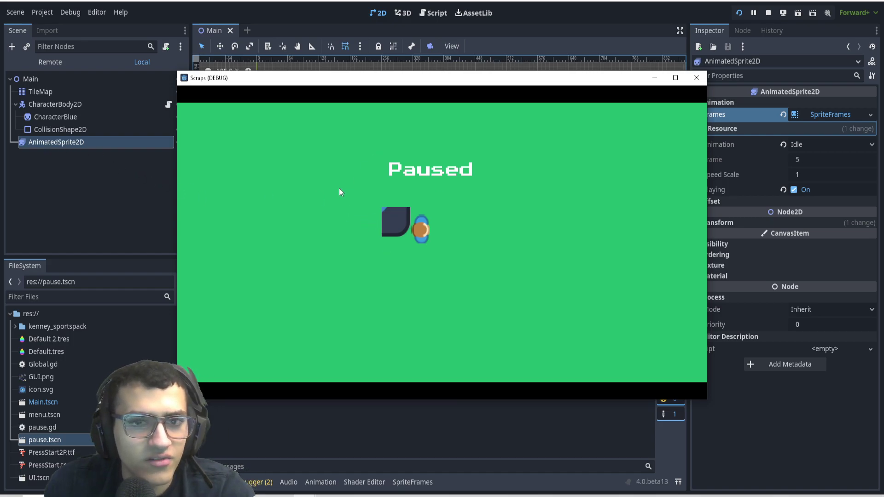
left_click(768, 12)
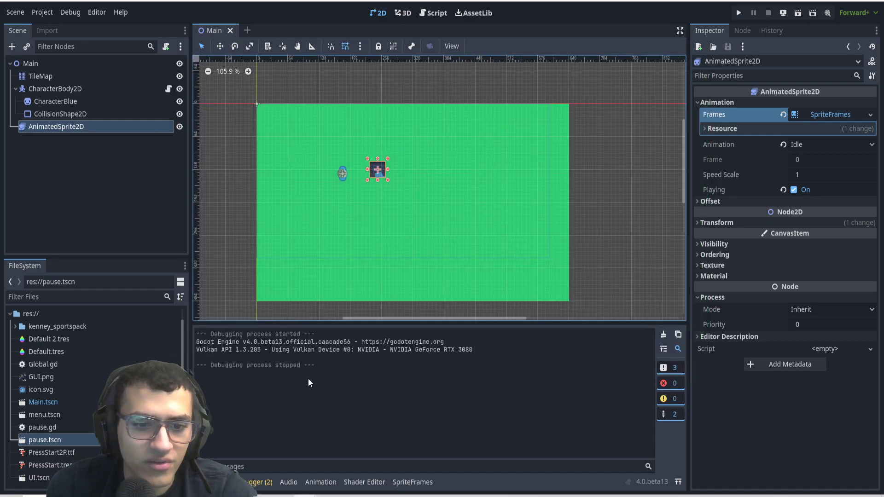
left_click(412, 482)
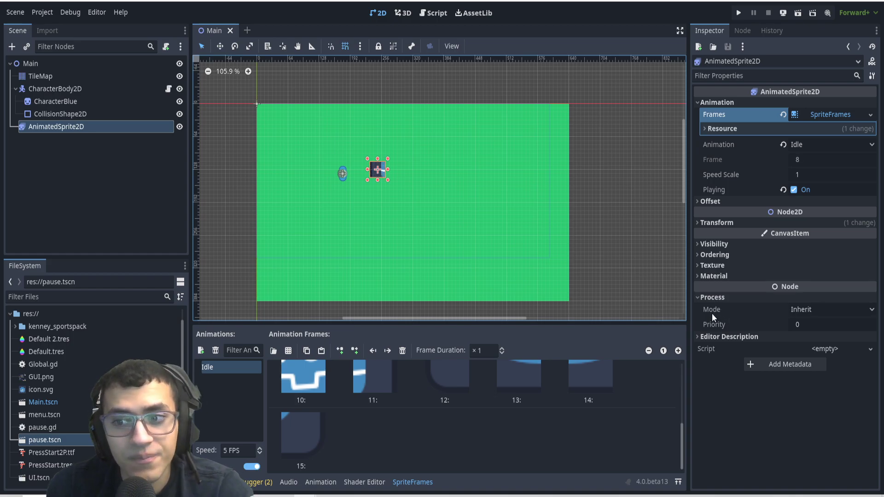
left_click(831, 309)
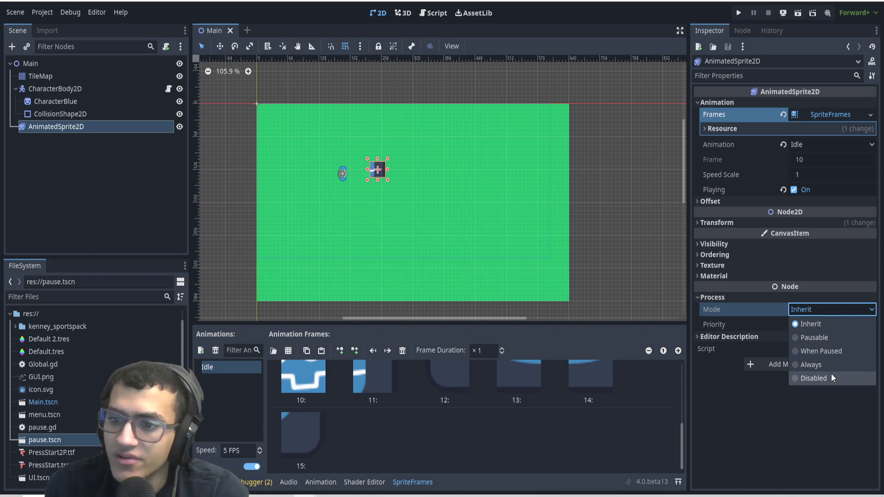
Step: Set the sprite's Process Mode to Disabled and run the game to test it
left_click(814, 378)
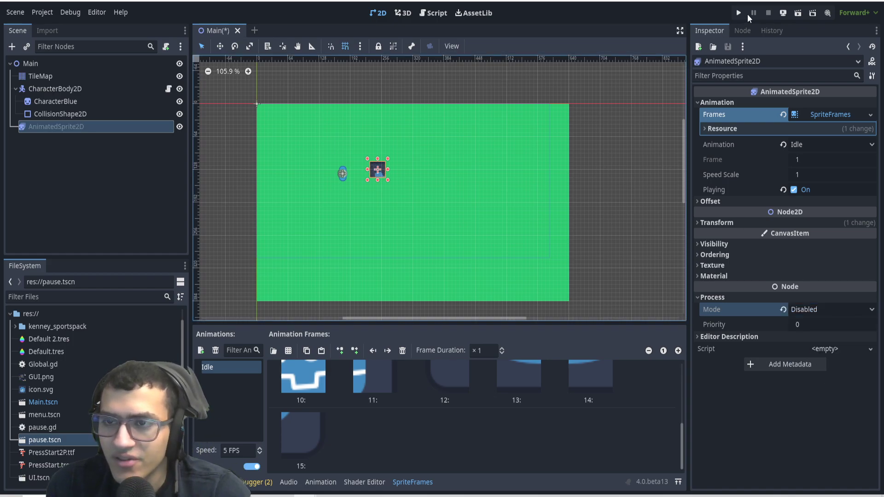
left_click(737, 12)
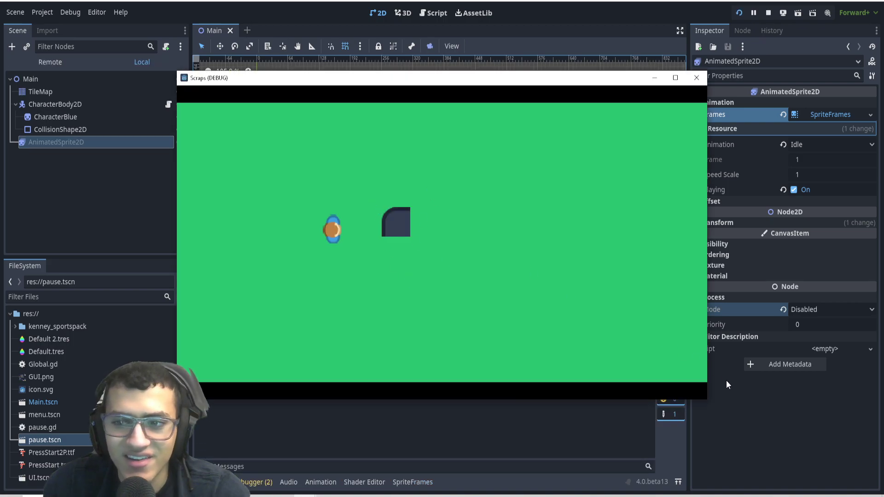
left_click(696, 78)
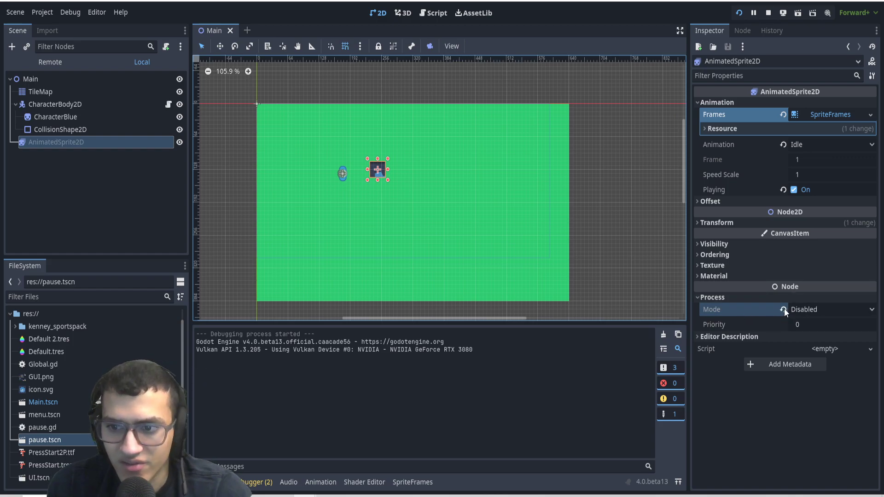
Step: Revert the sprite's Process Mode to its Inherit default and pick When Paused
left_click(829, 309)
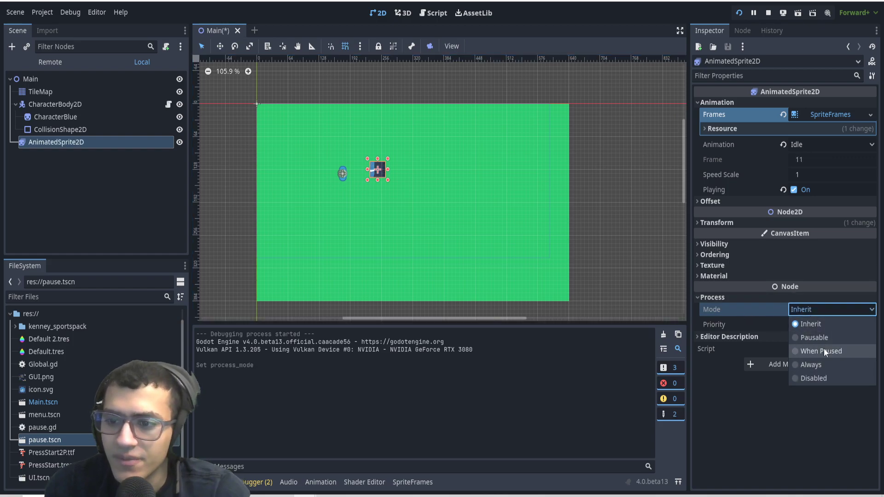
left_click(819, 351)
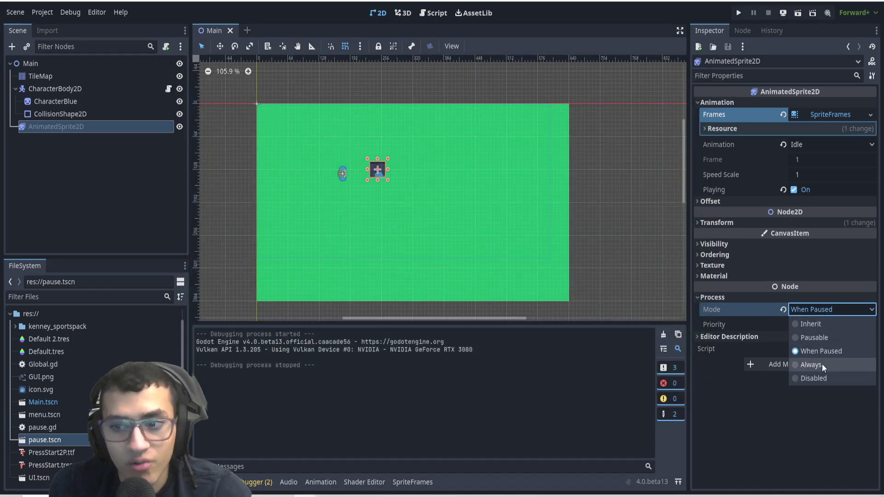
Step: Choose Always as the sprite's Process Mode and run the game to test pausing
left_click(811, 364)
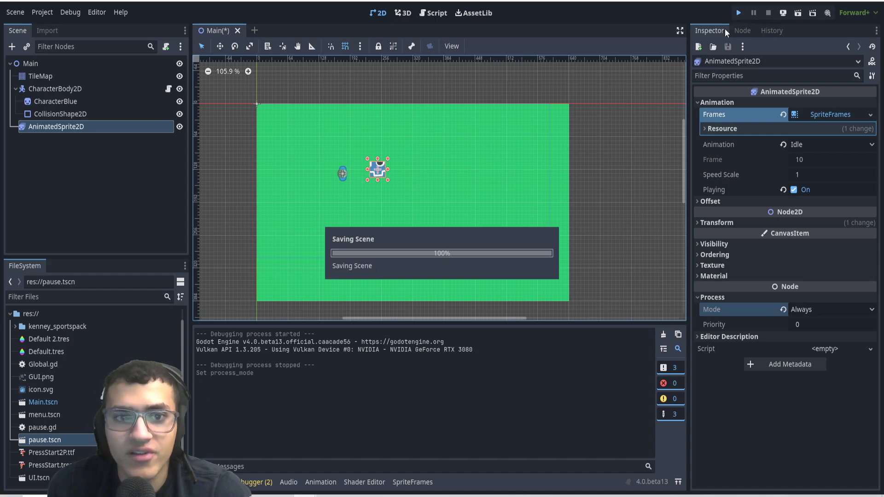
left_click(738, 13)
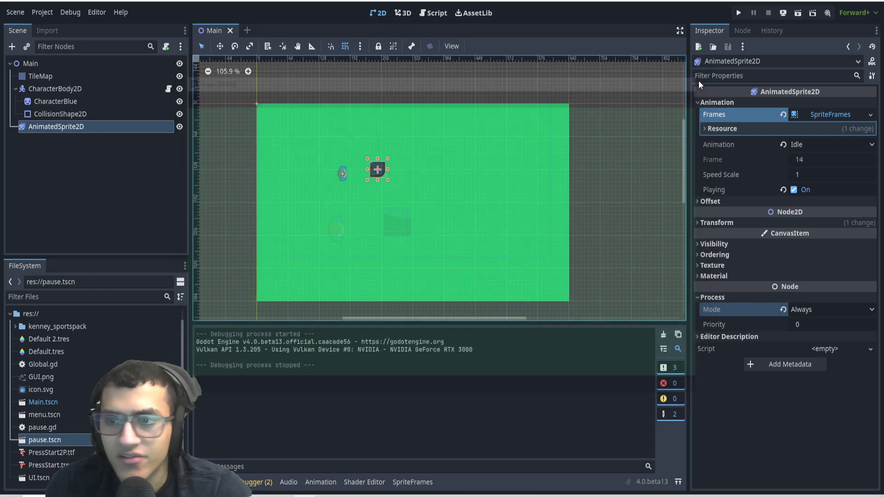
left_click(54, 89)
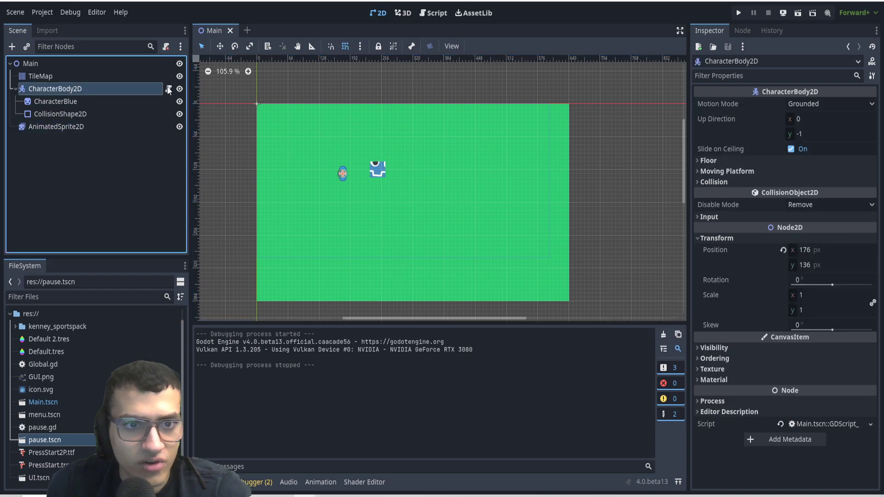
left_click(437, 13)
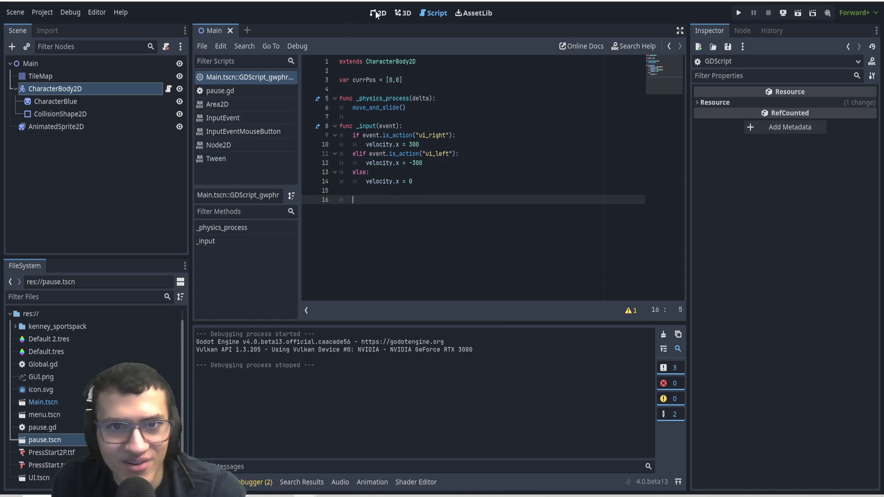
left_click(378, 12)
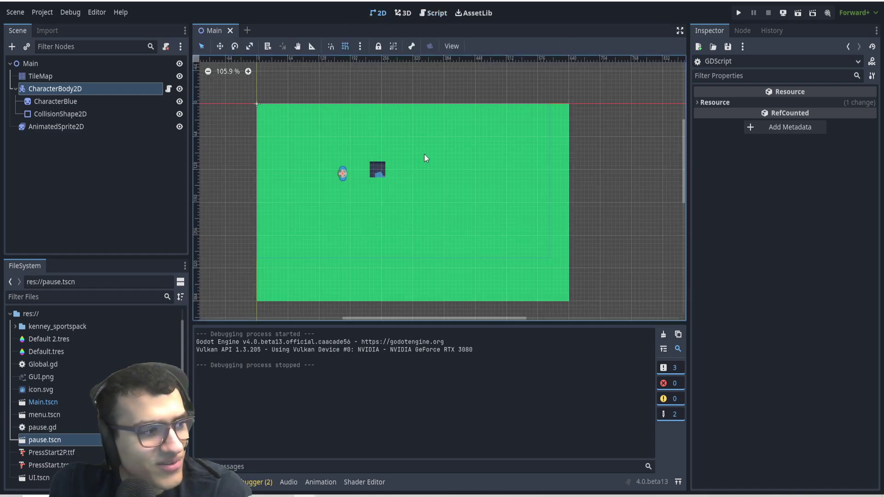
key("ctrl+s")
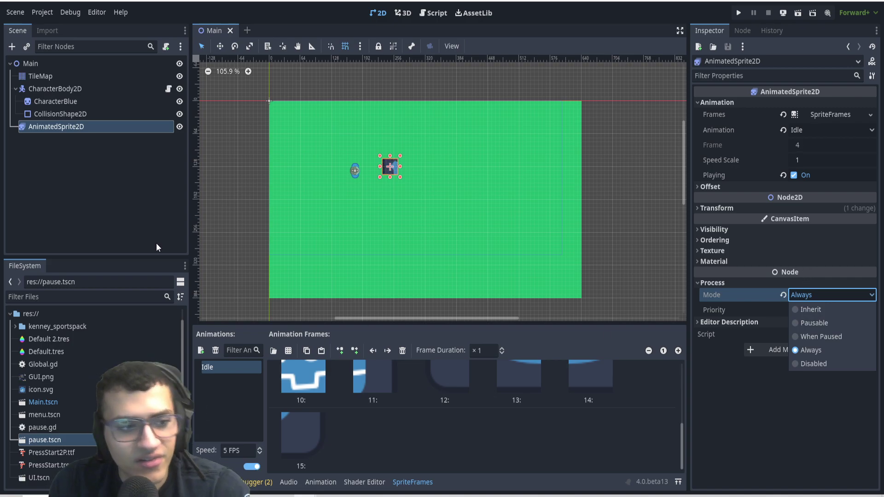
left_click(813, 349)
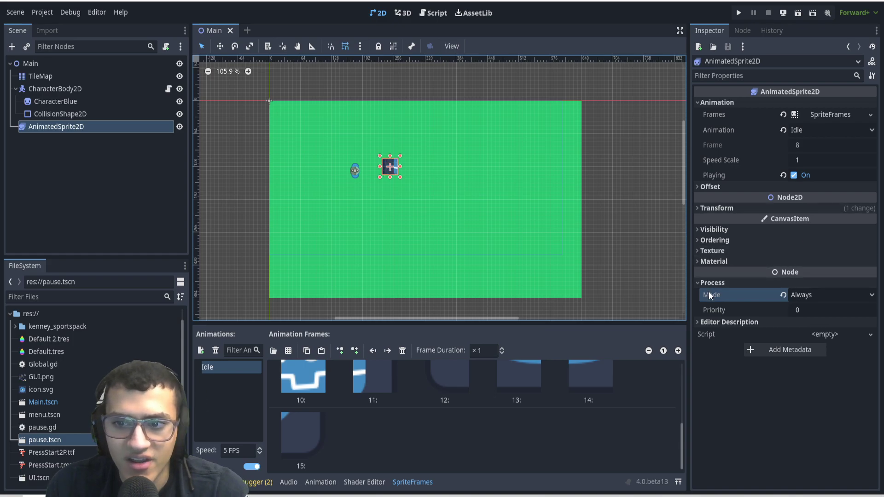
mouse_move(712, 294)
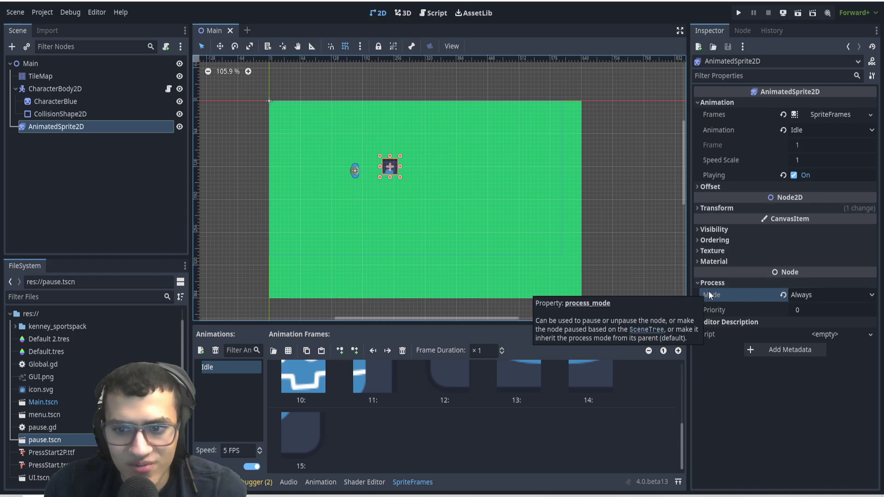